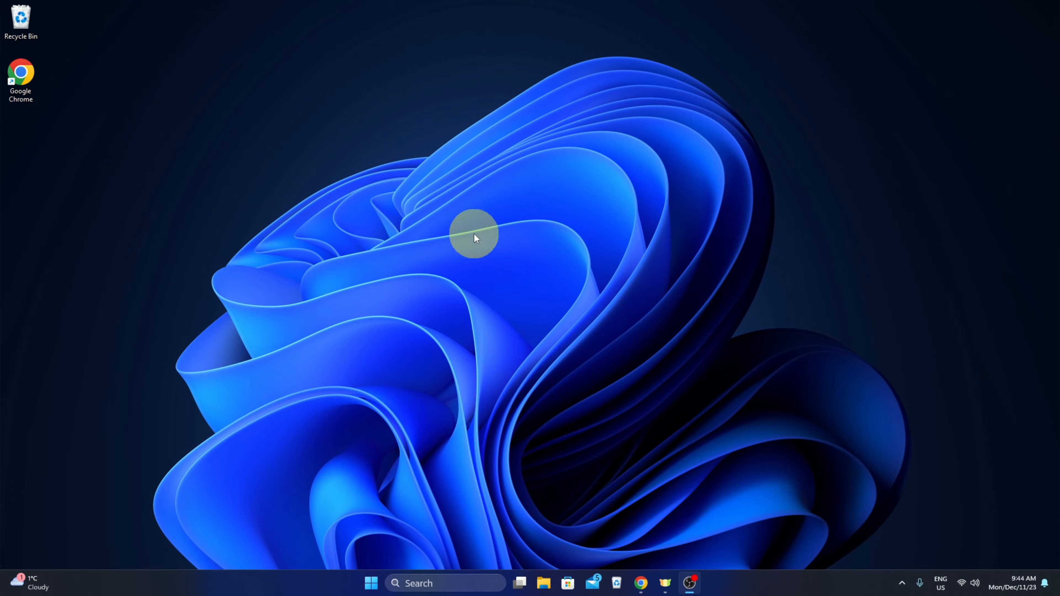
mouse_move(565, 443)
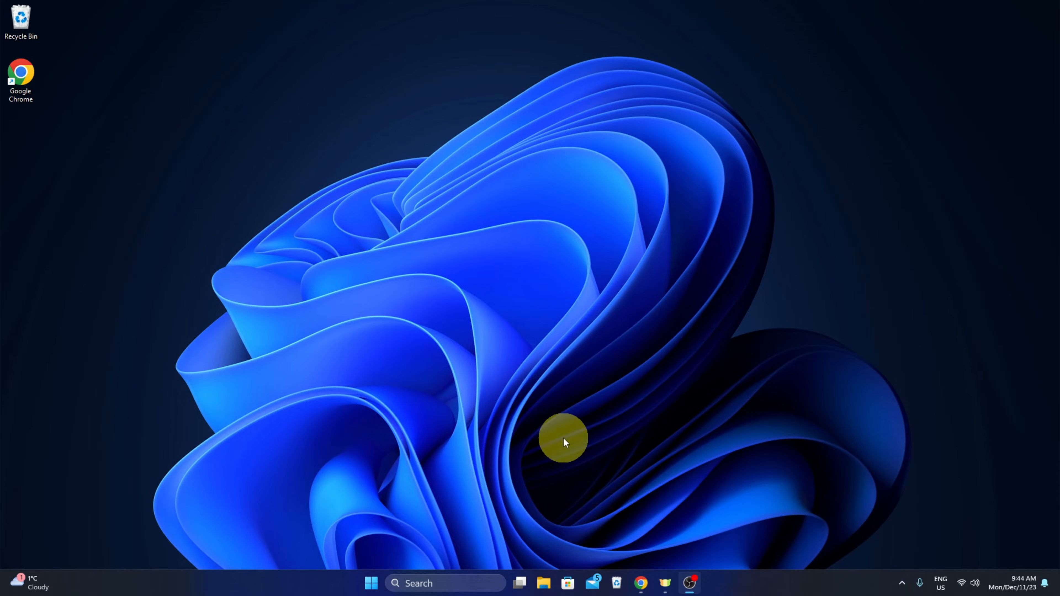
mouse_move(656, 584)
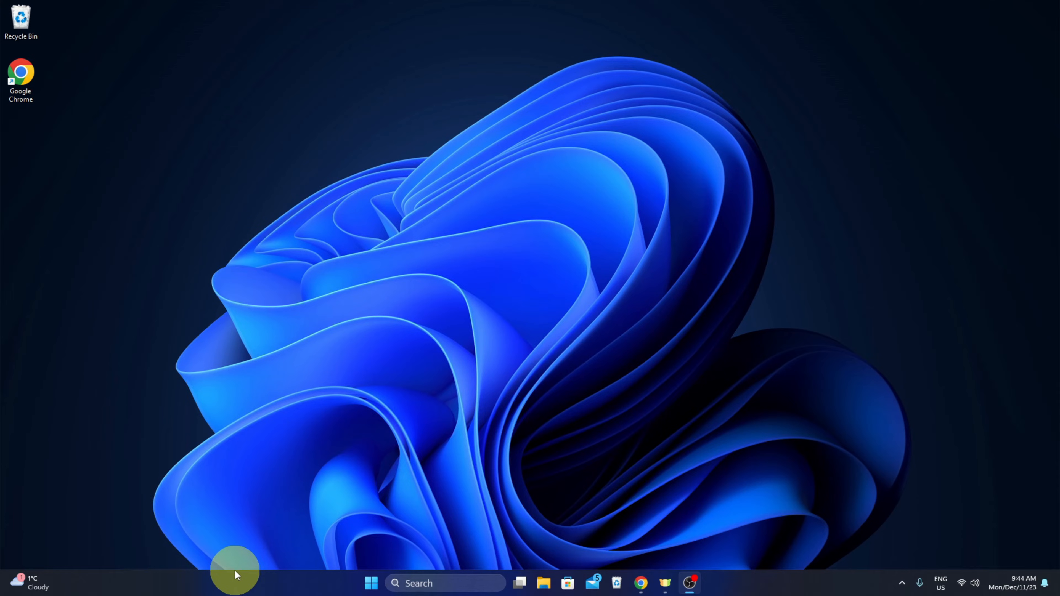
mouse_move(358, 419)
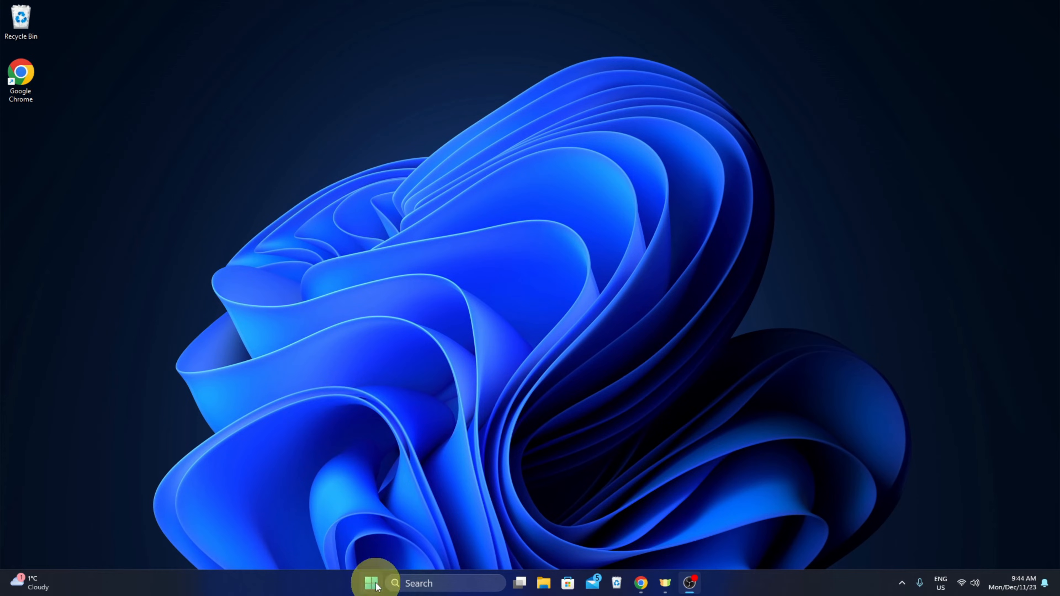
mouse_move(372, 583)
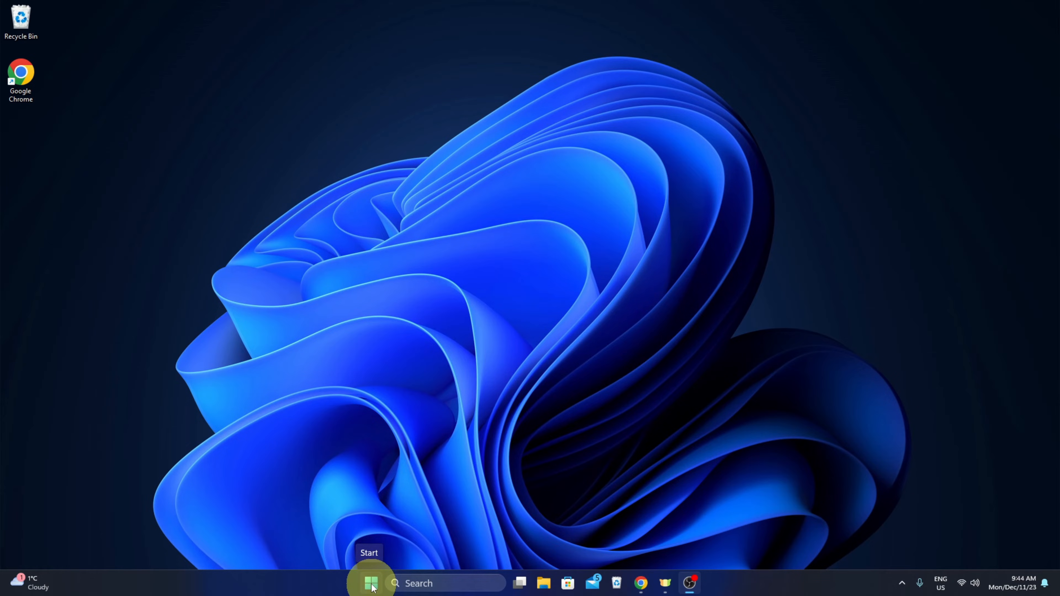
Step: Bring up the Start button's Quick Link menu of system tools and shortcuts
right_click(371, 584)
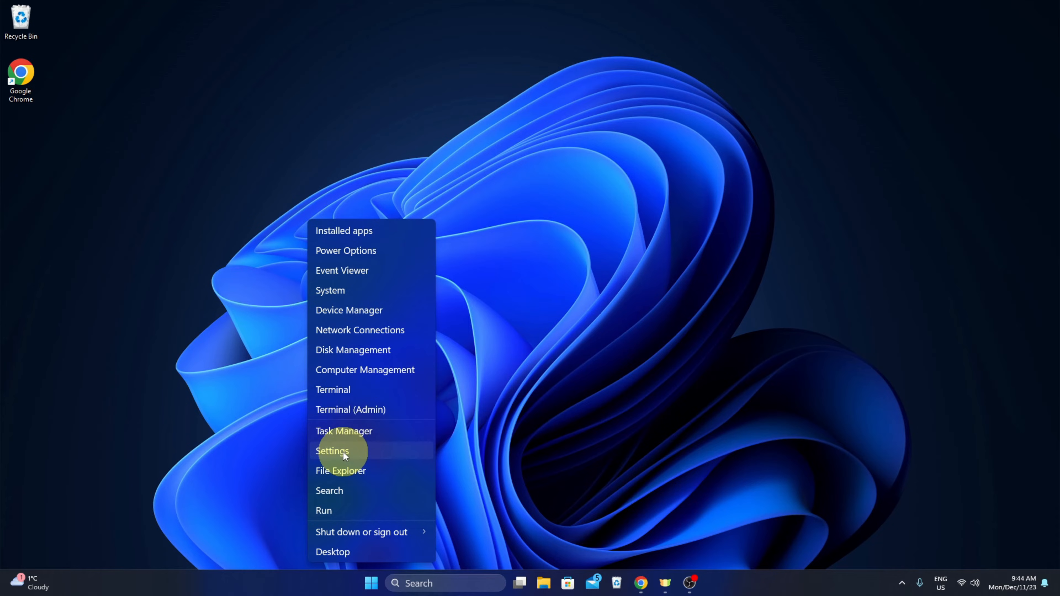
Step: Launch Settings from the menu and go to the Personalization page
click(332, 451)
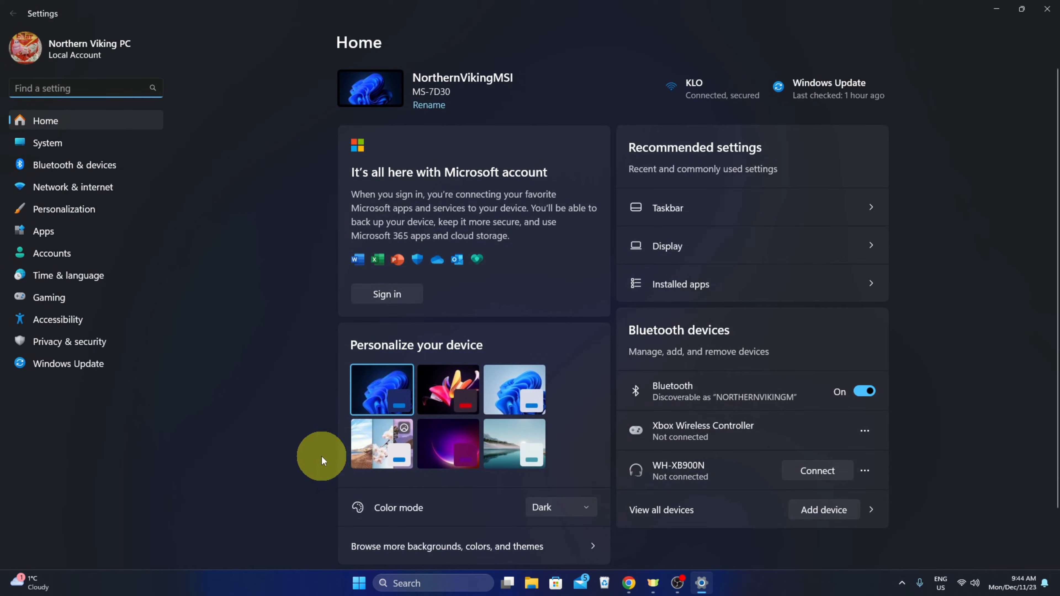
mouse_move(64, 211)
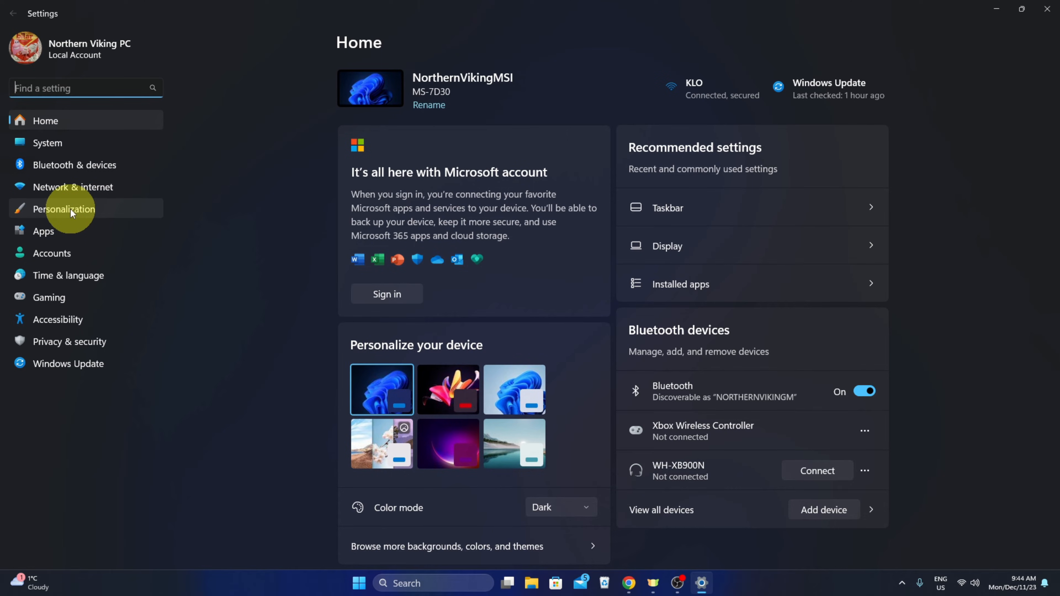
click(64, 209)
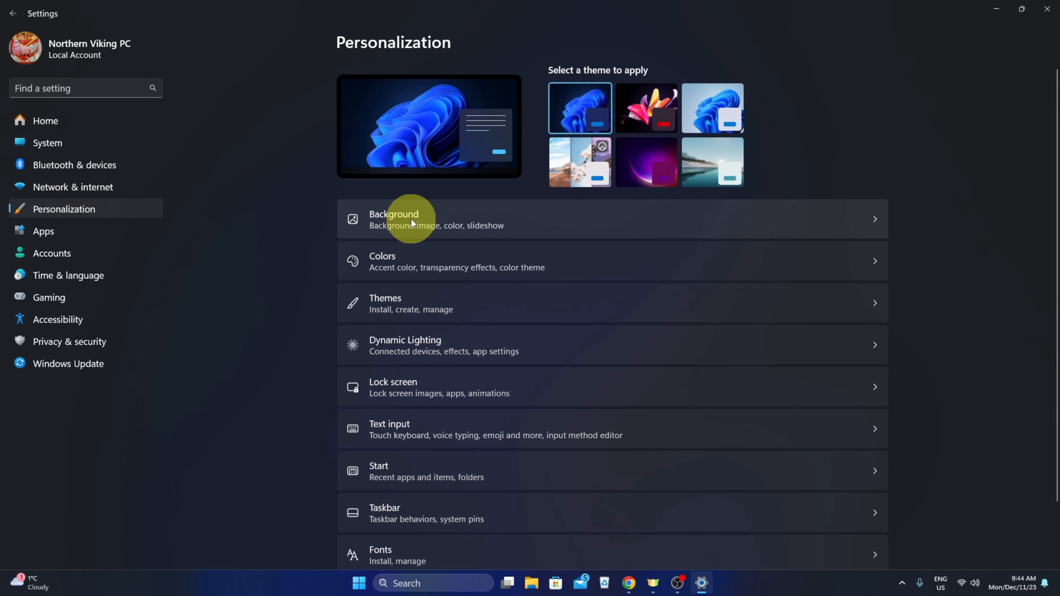
scroll(down, 3)
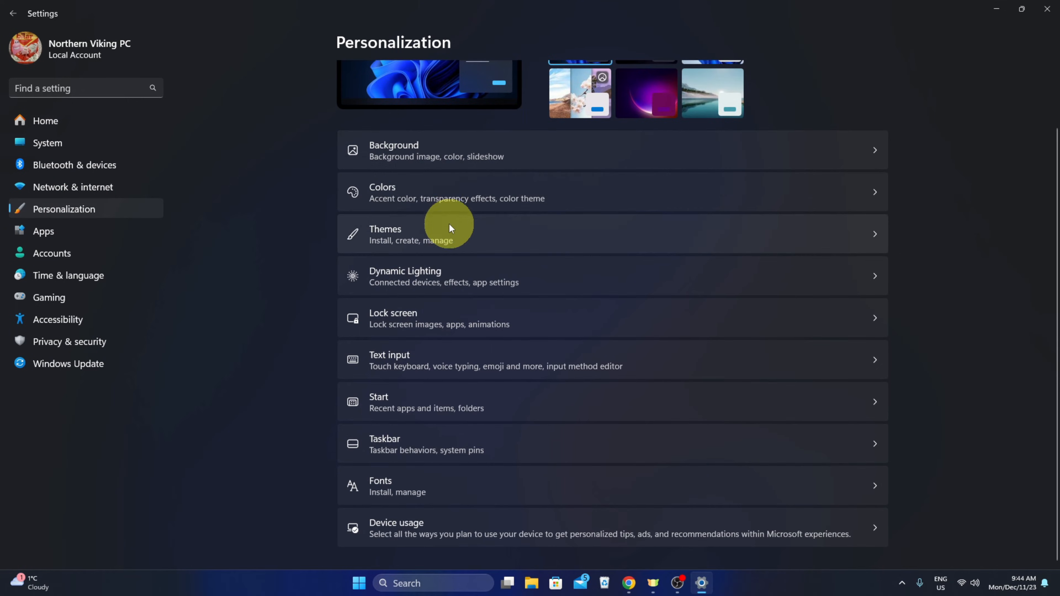
mouse_move(398, 449)
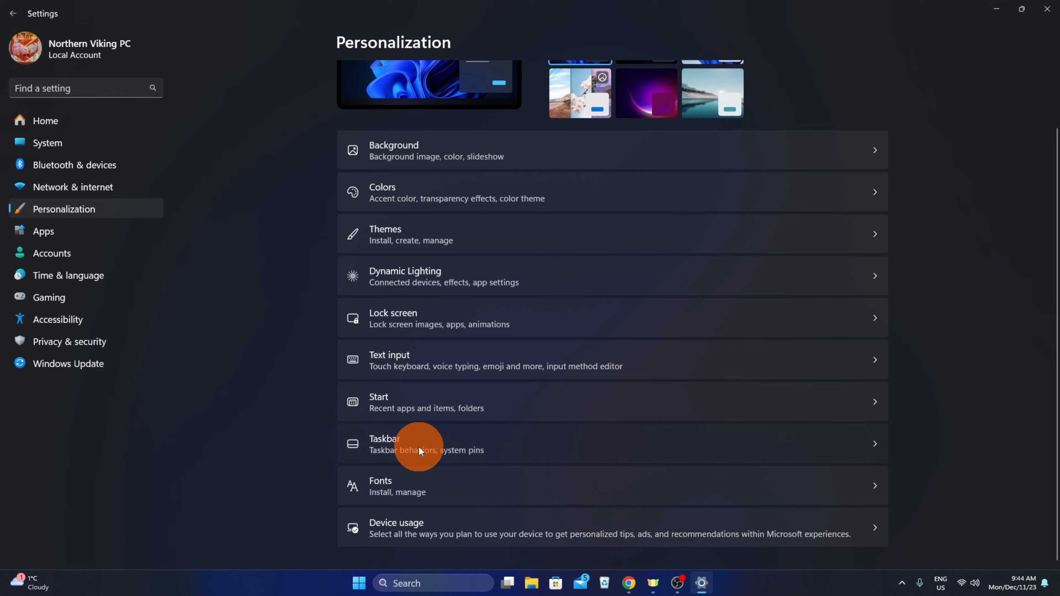
Step: Go to the Taskbar page and expand Taskbar behaviors, showing alignment at Center
click(420, 444)
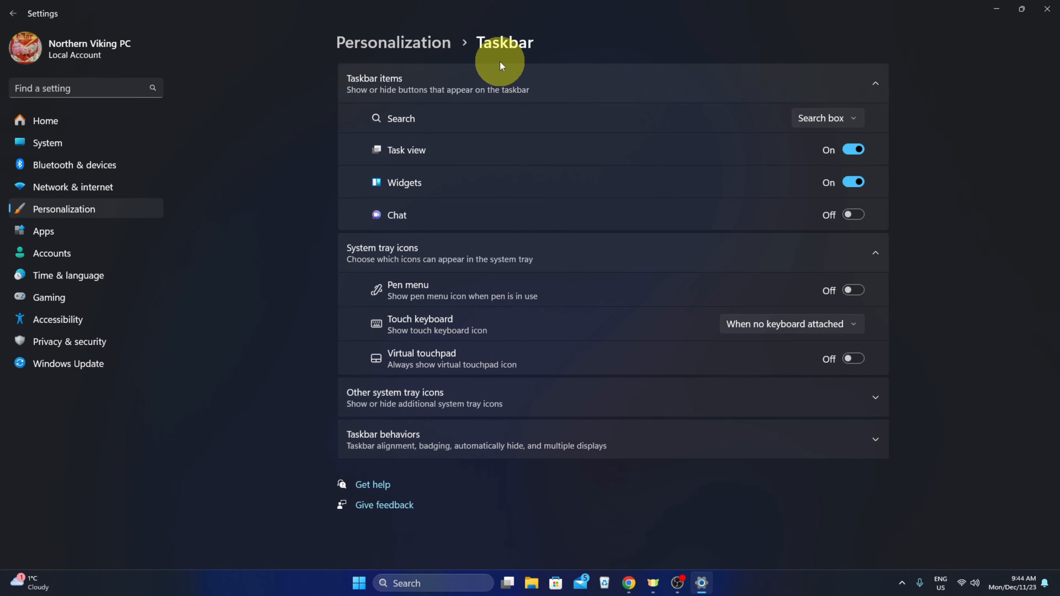
mouse_move(406, 439)
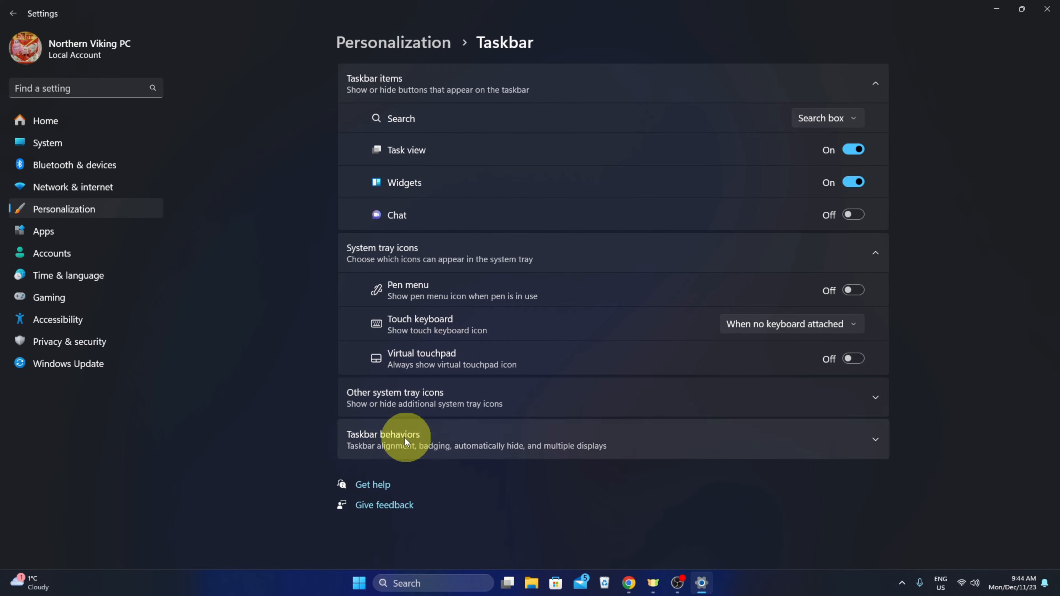
mouse_move(459, 452)
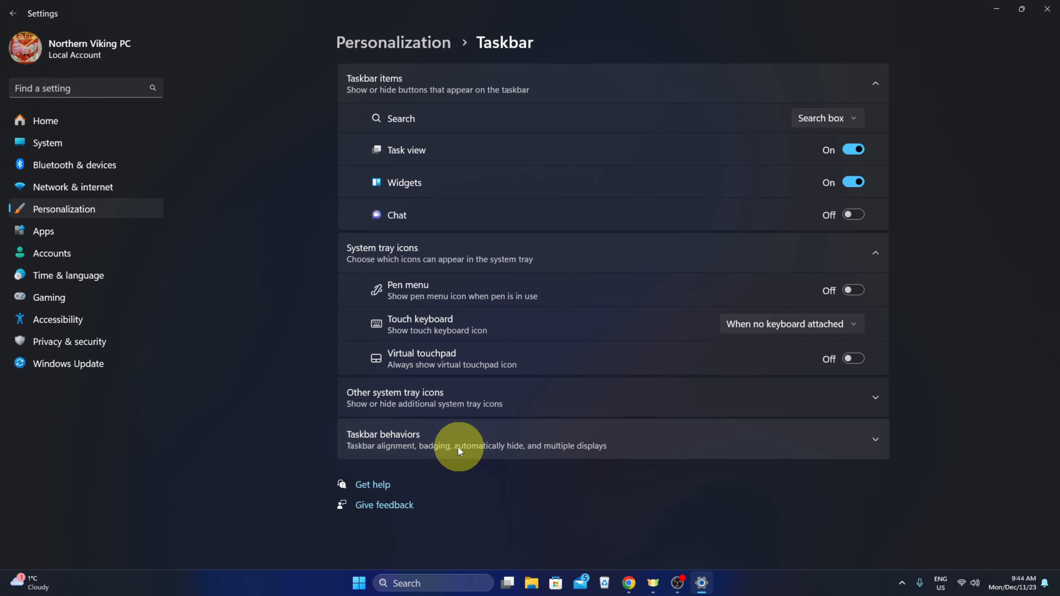
mouse_move(875, 440)
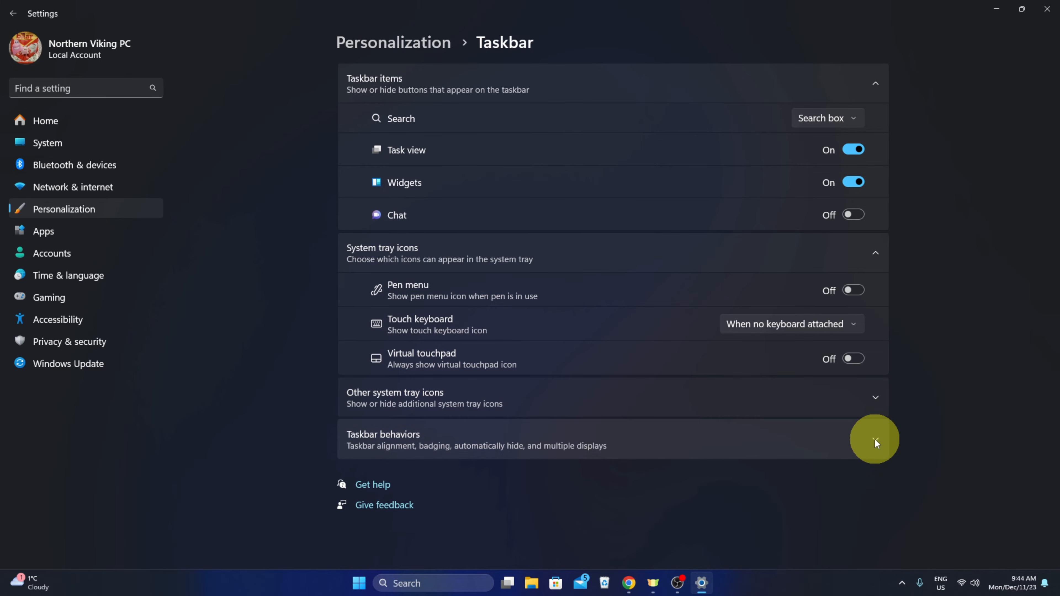
click(874, 439)
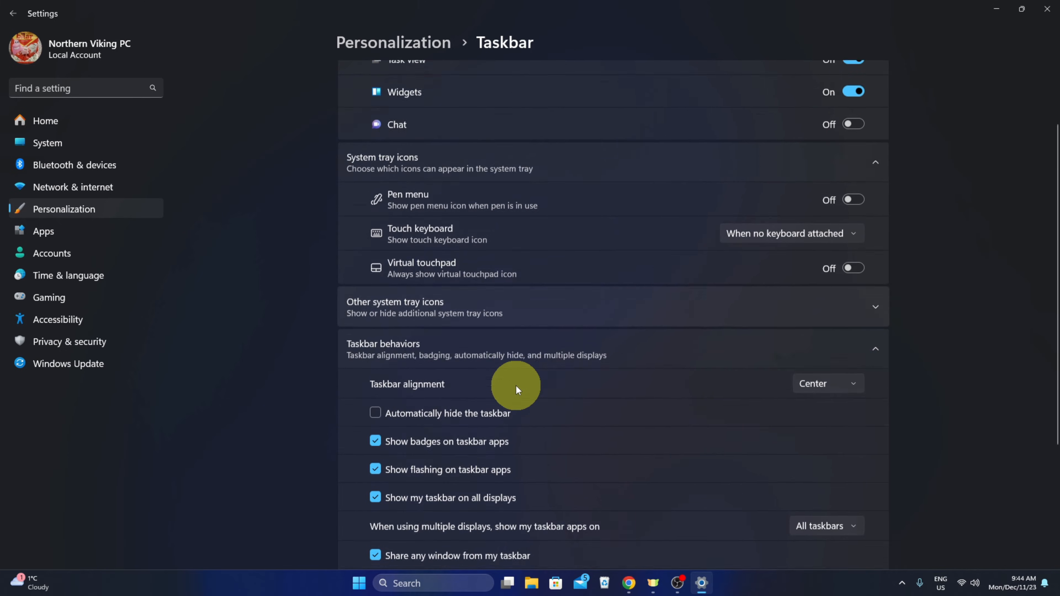
scroll(down, 3)
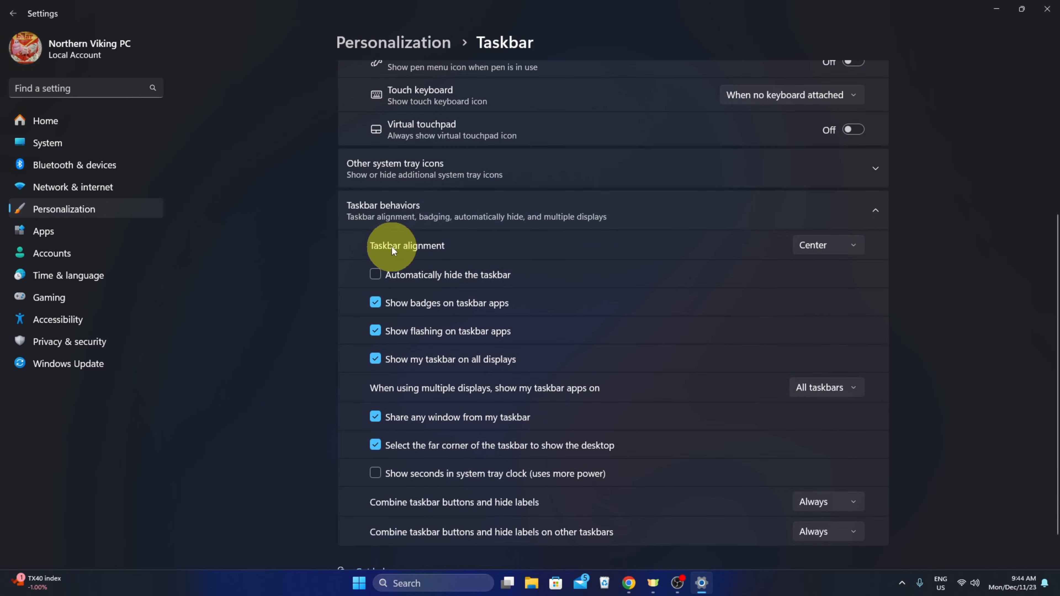
mouse_move(413, 253)
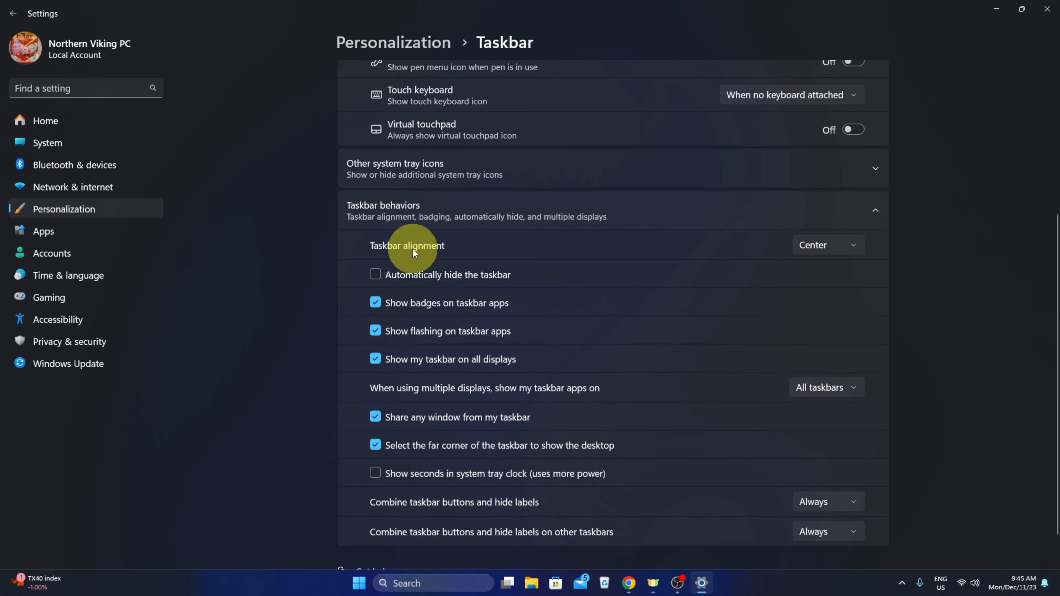
mouse_move(826, 245)
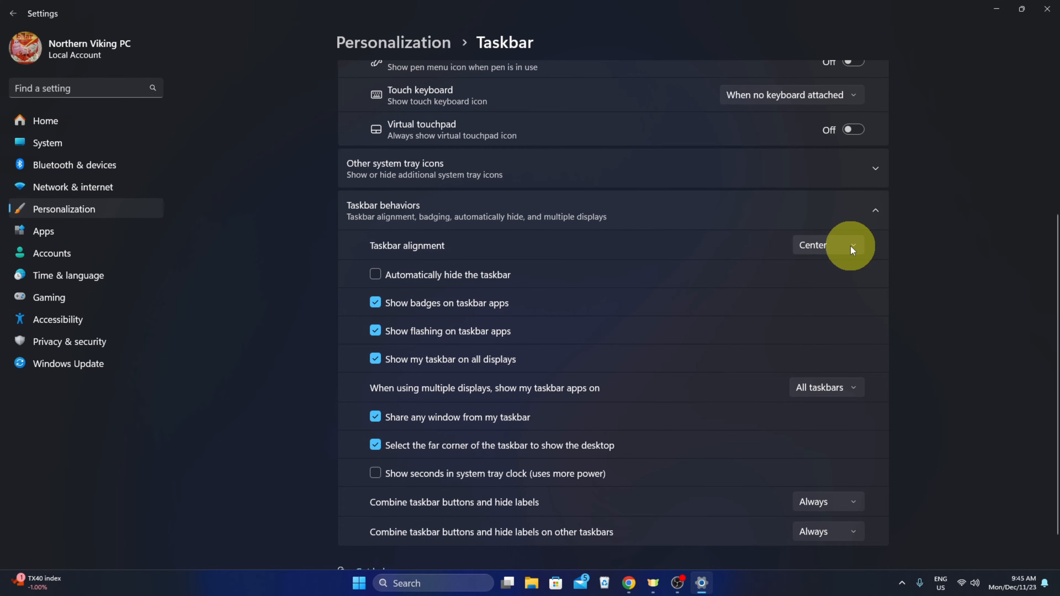
Step: Set Taskbar alignment to Left, toggle to Center to compare, then back to Left
click(850, 244)
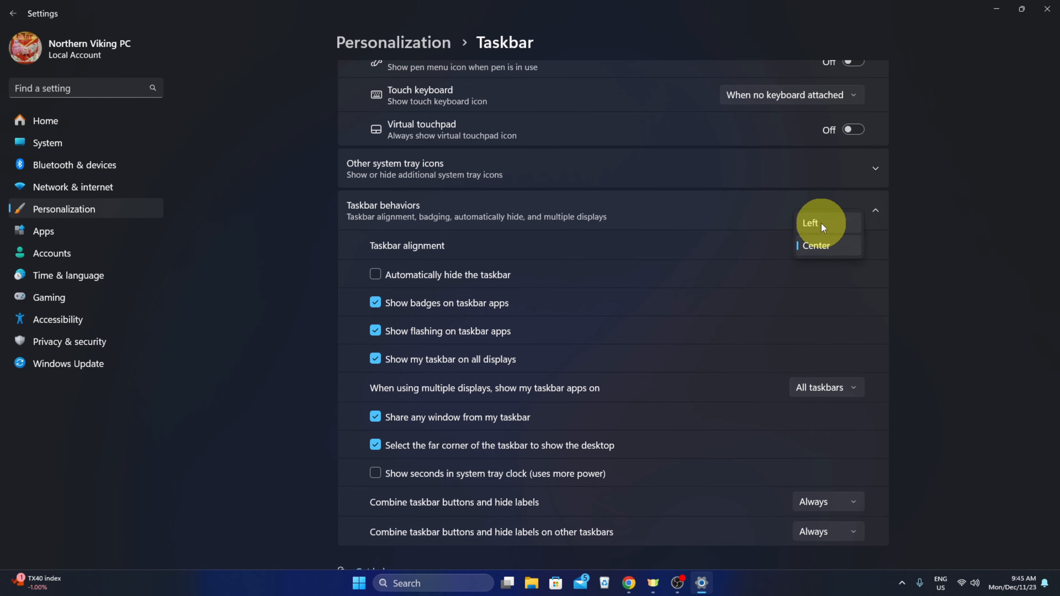
click(810, 223)
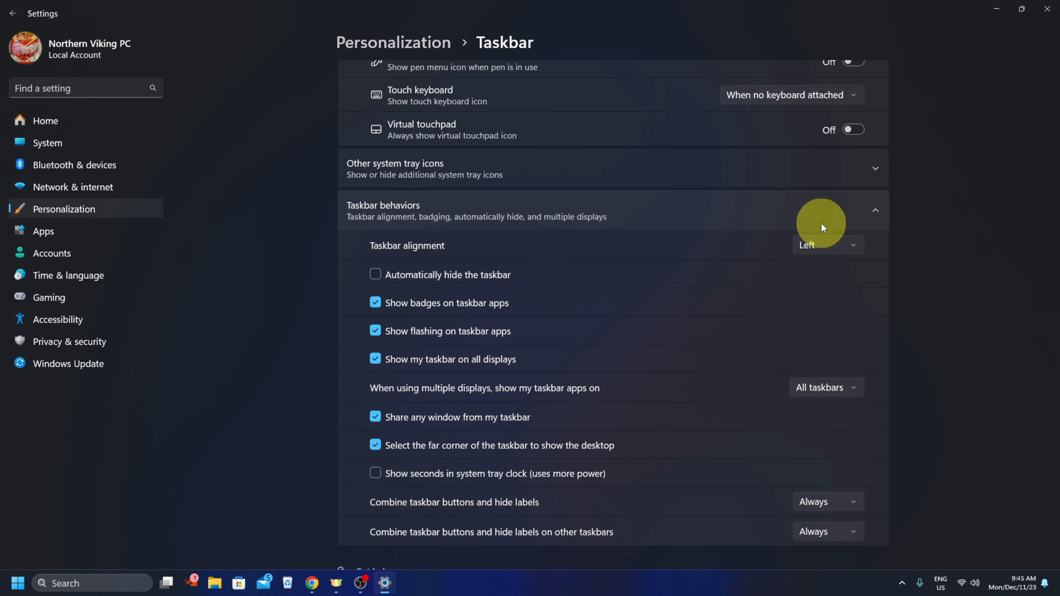
mouse_move(832, 249)
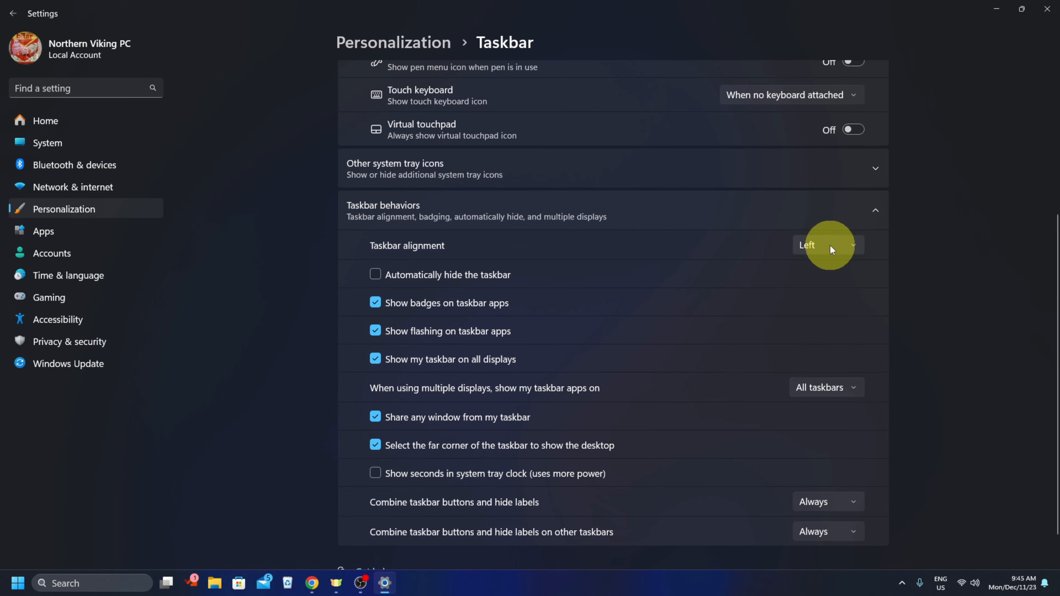
click(827, 245)
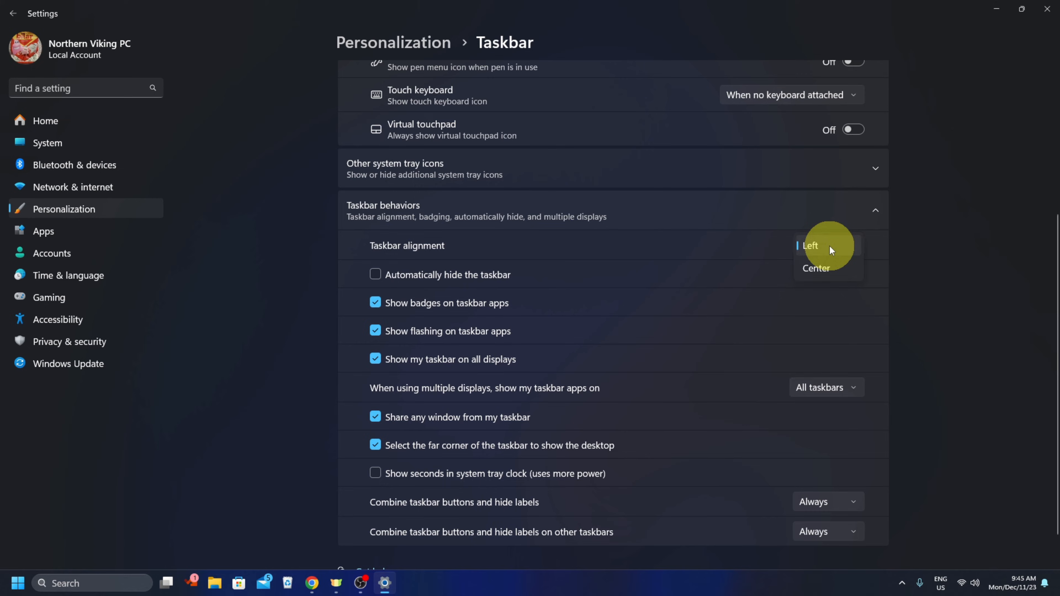
click(817, 269)
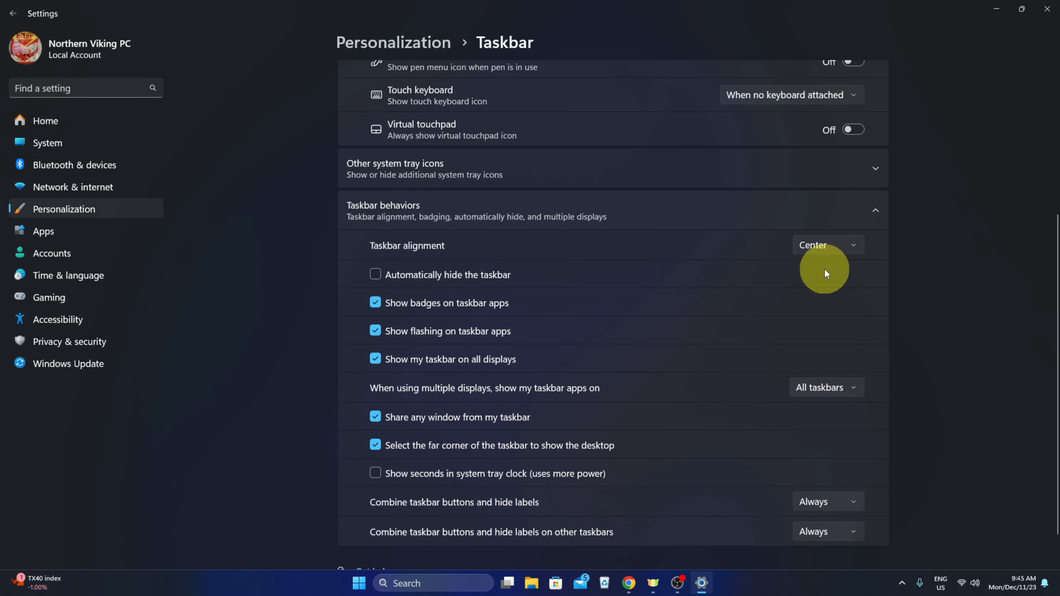
click(826, 245)
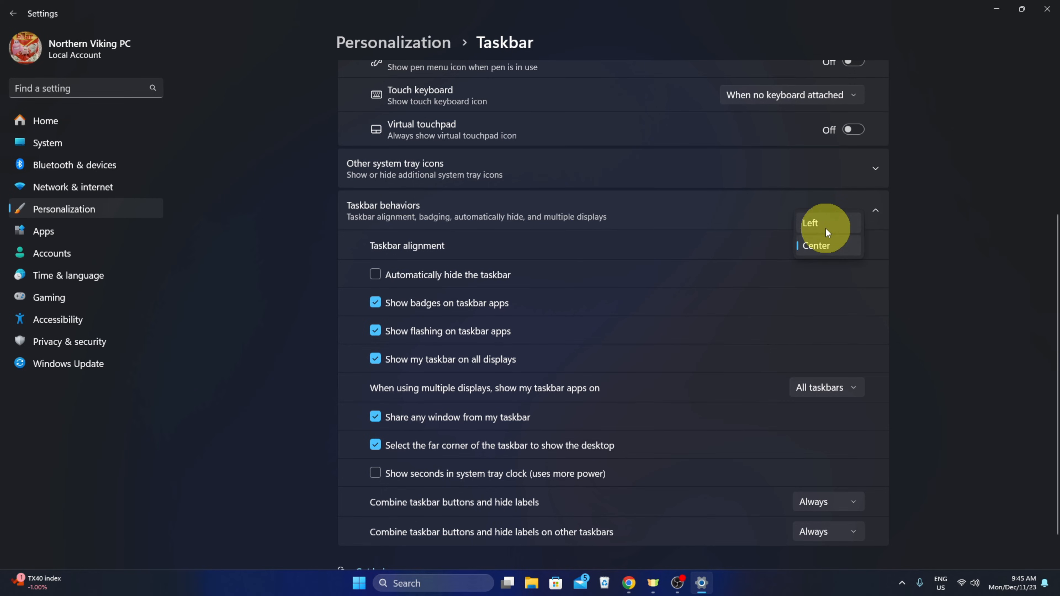
click(810, 223)
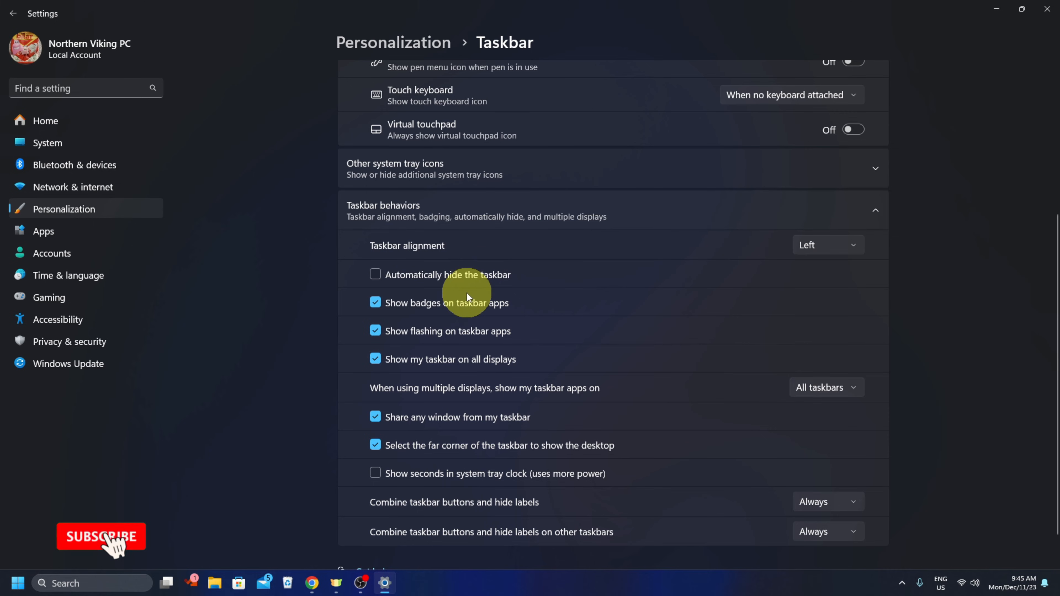